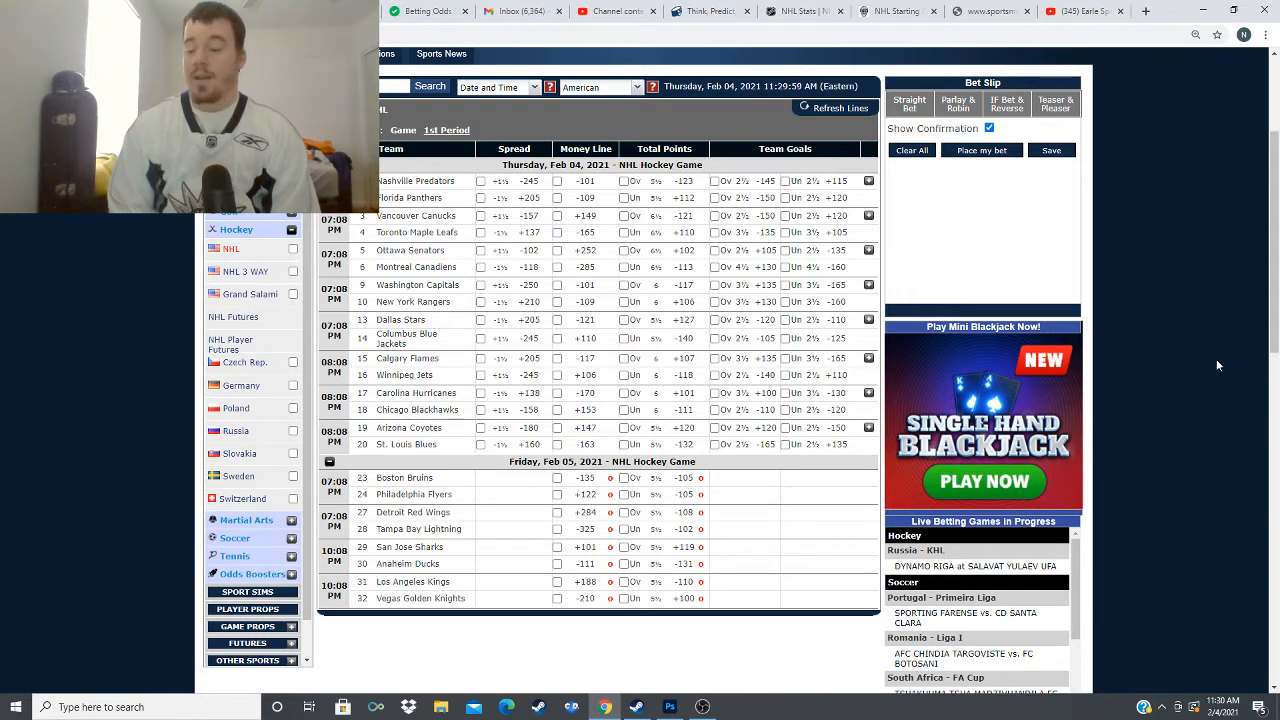
pyautogui.moveTo(738, 263)
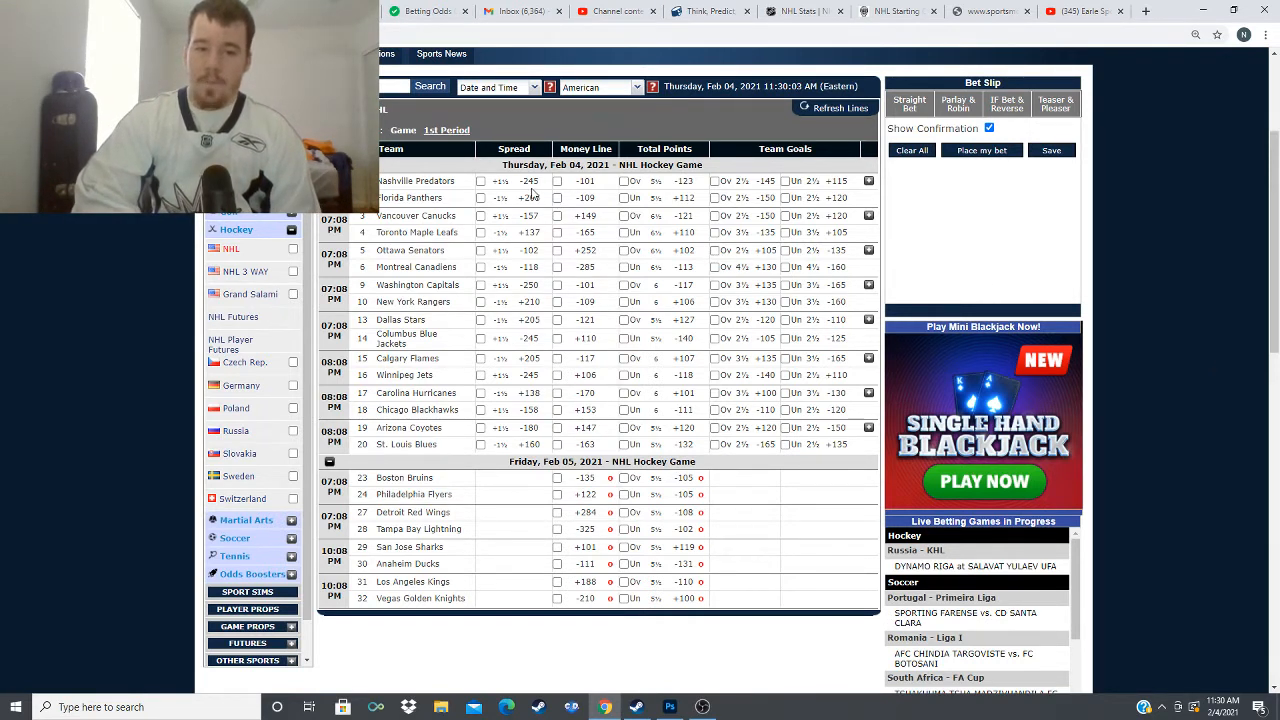
# - Mark the Florida Panthers' -109 money line as a pick
pyautogui.click(557, 197)
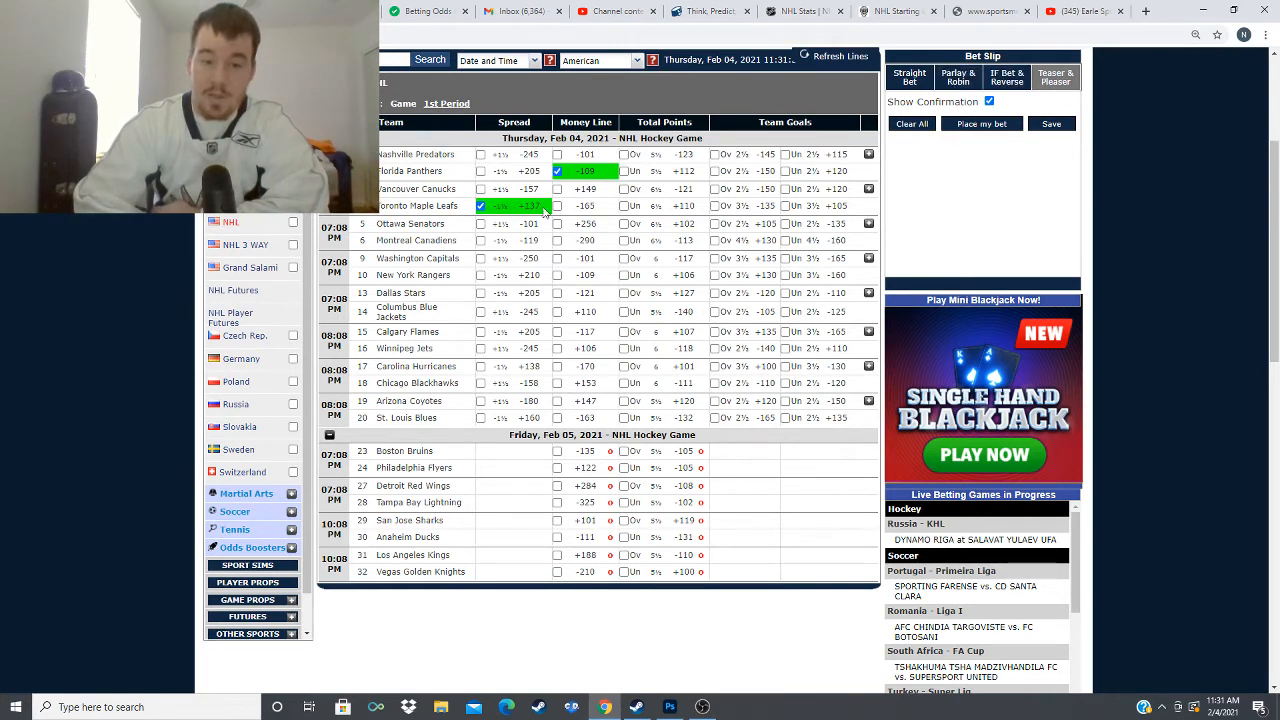
pyautogui.click(557, 206)
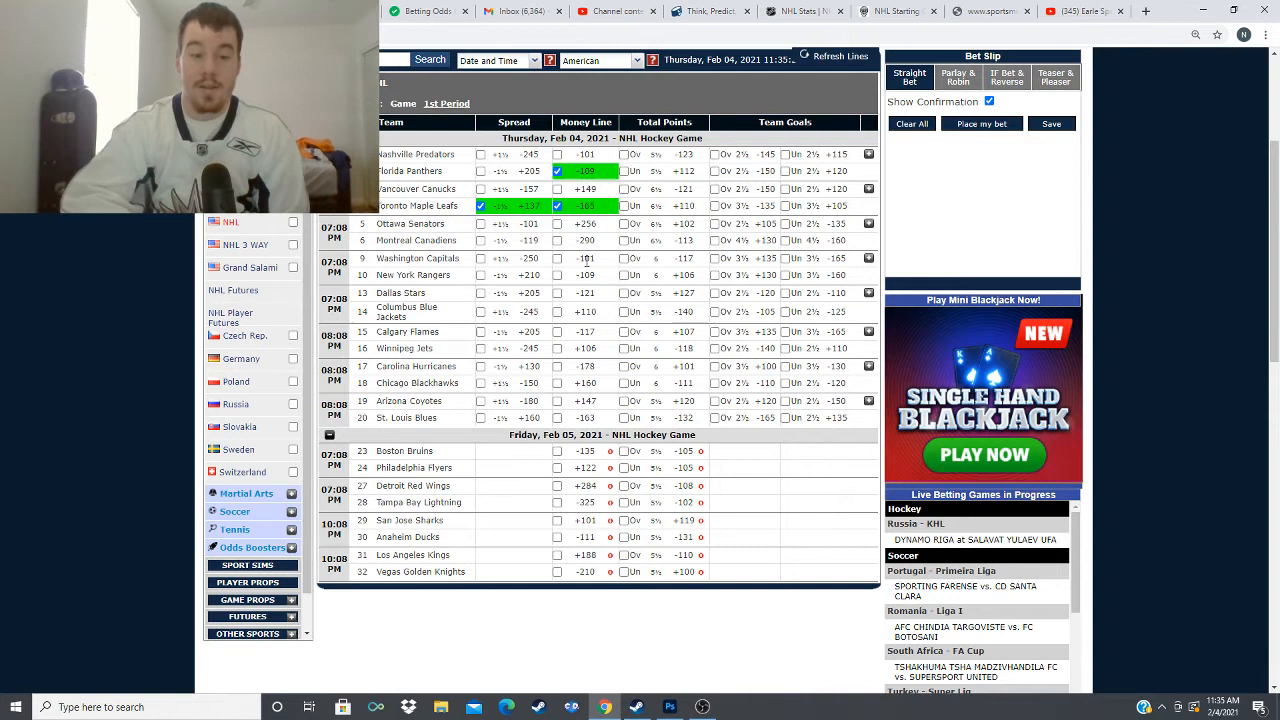
pyautogui.click(557, 258)
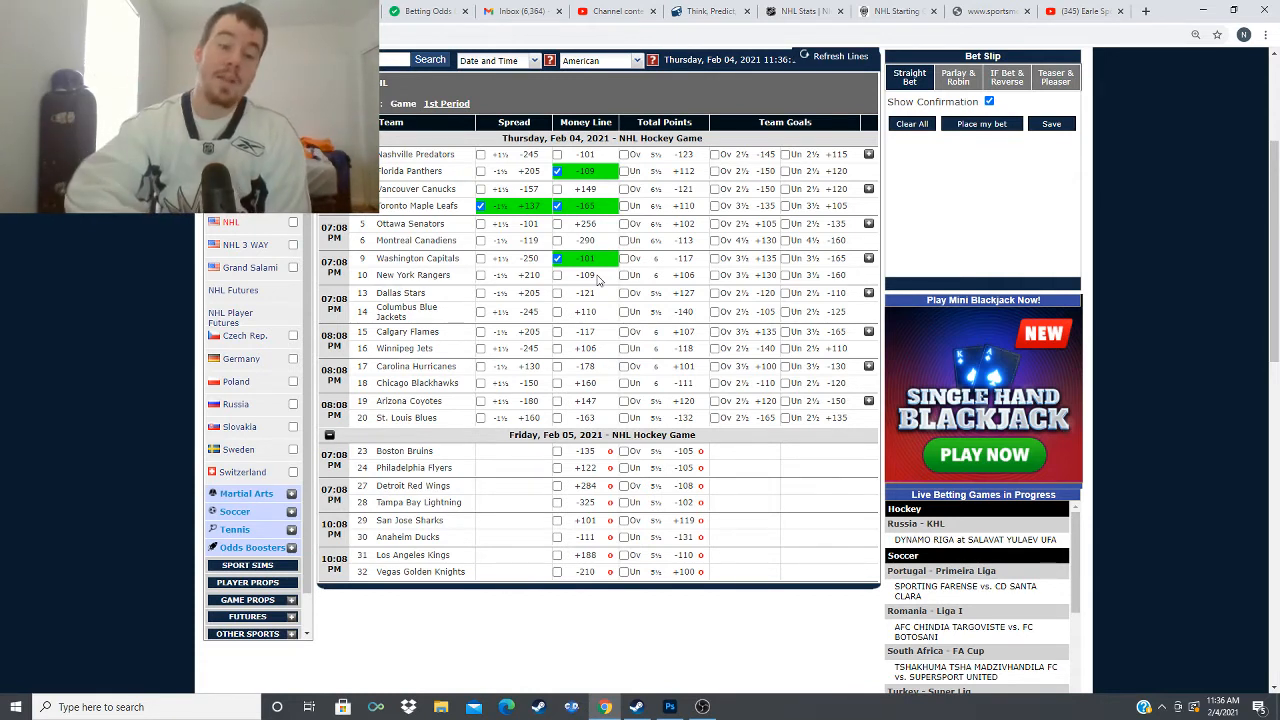
# - Check the Washington Capitals money line in the NHL odds table
pyautogui.click(557, 311)
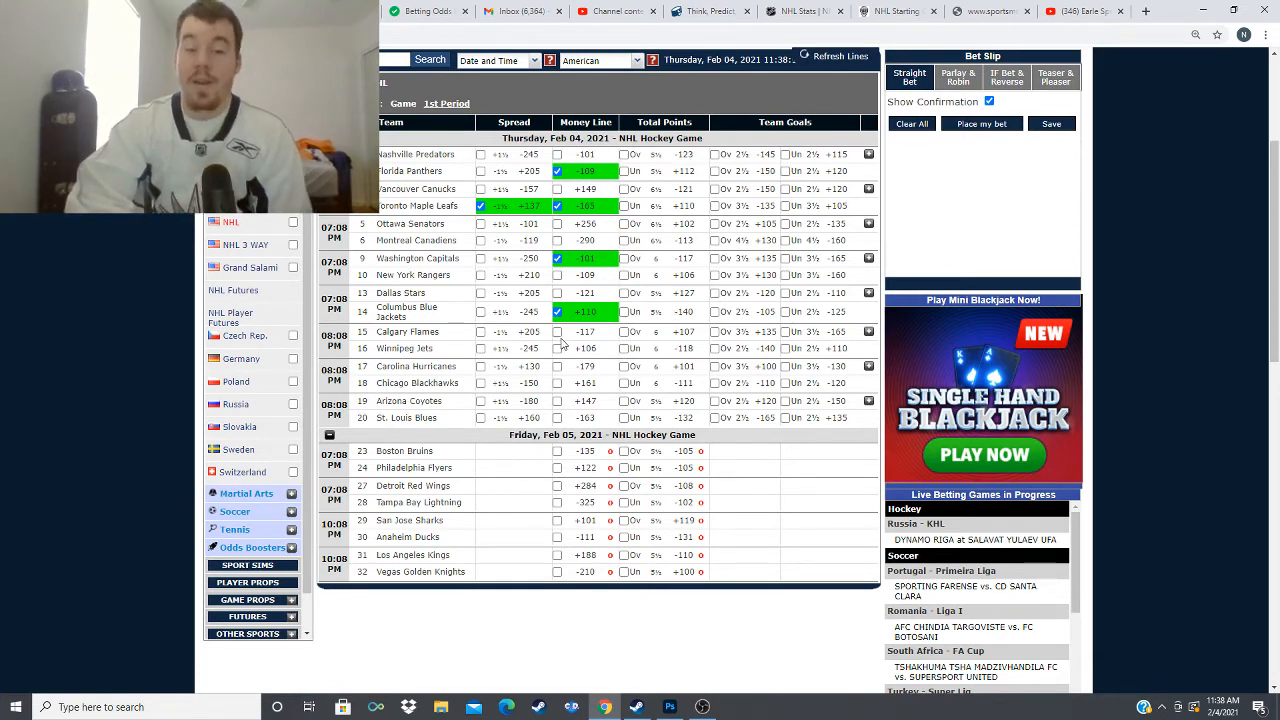
# - Check the Calgary Flames money line as a pick
pyautogui.click(557, 331)
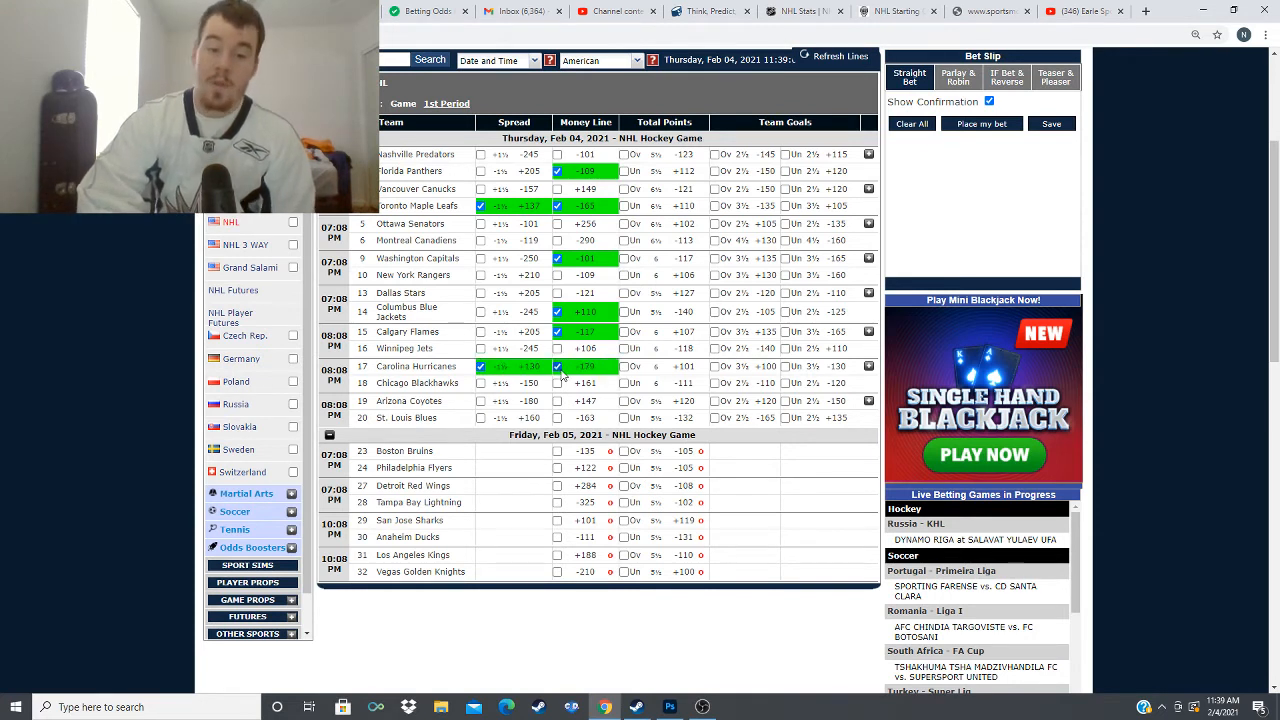
pyautogui.moveTo(611, 648)
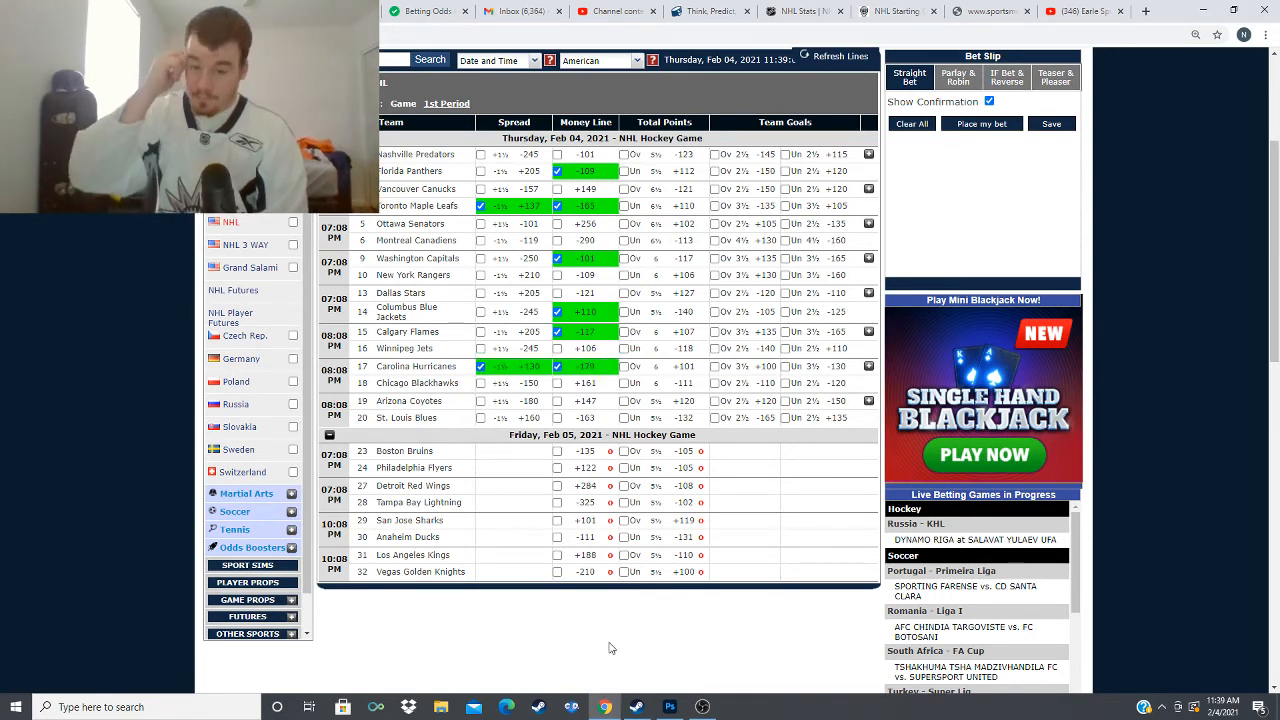